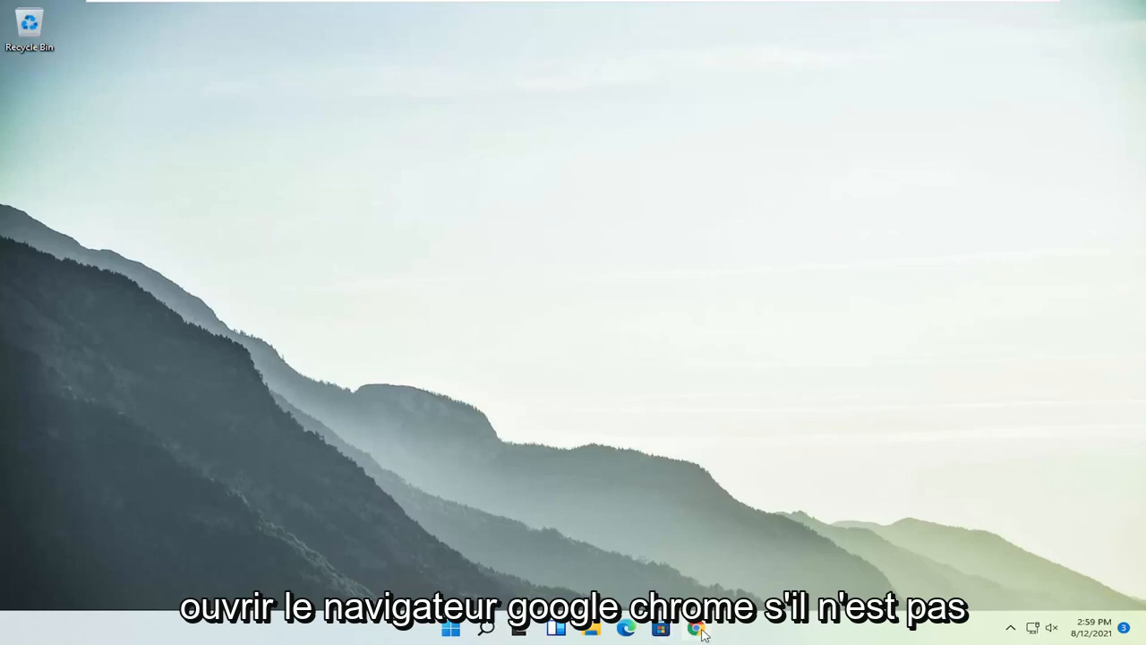
- Launch Google Chrome from the taskbar icon to a new tab
left_click(695, 627)
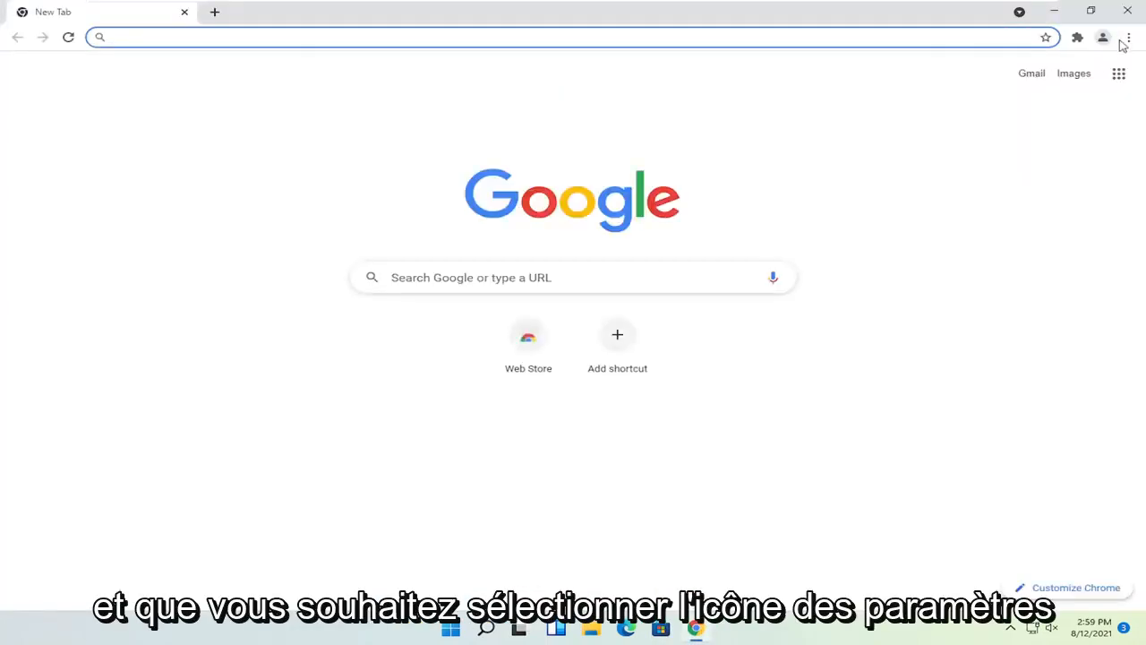
- Open Chrome's Settings page from the three-dot menu
left_click(1127, 38)
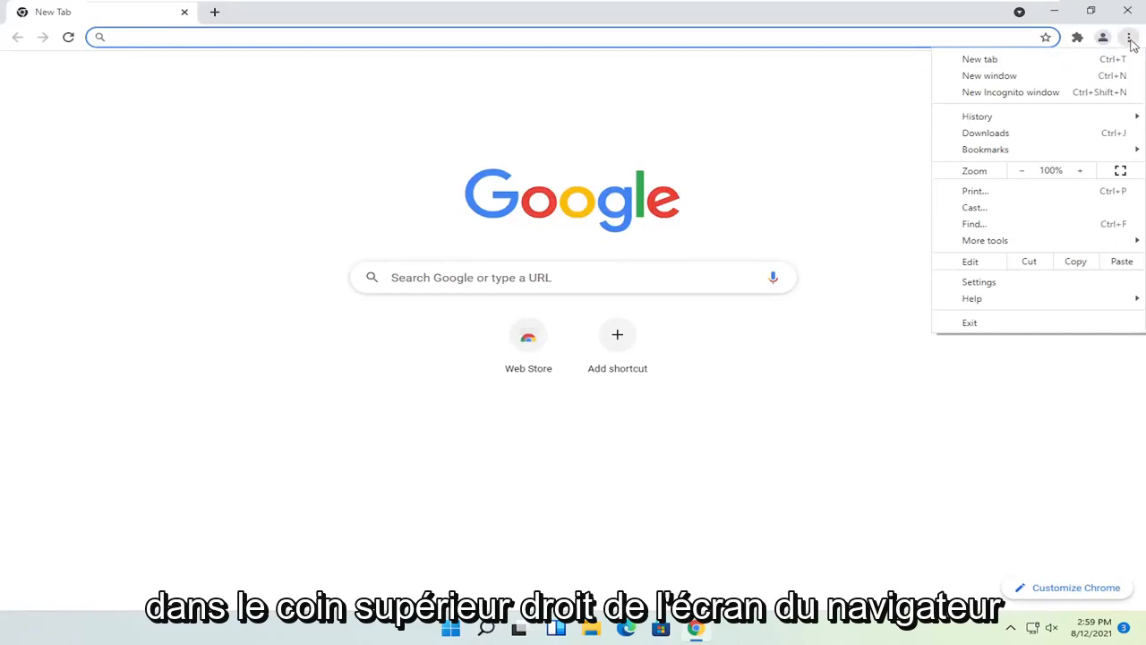
mouse_move(1050, 206)
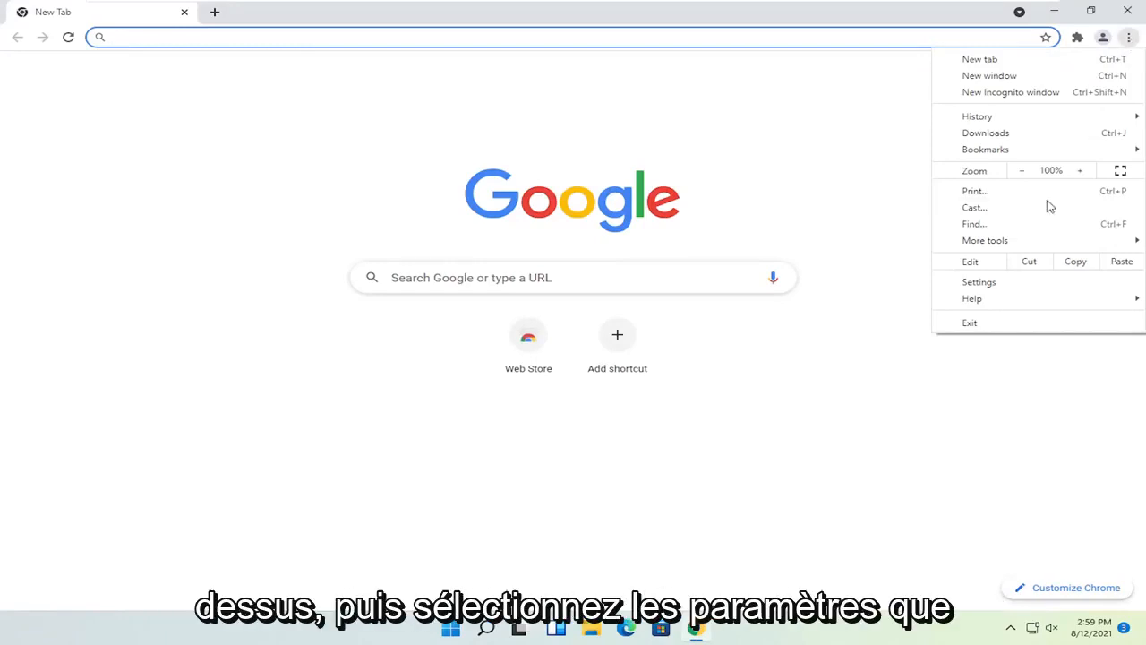
left_click(979, 281)
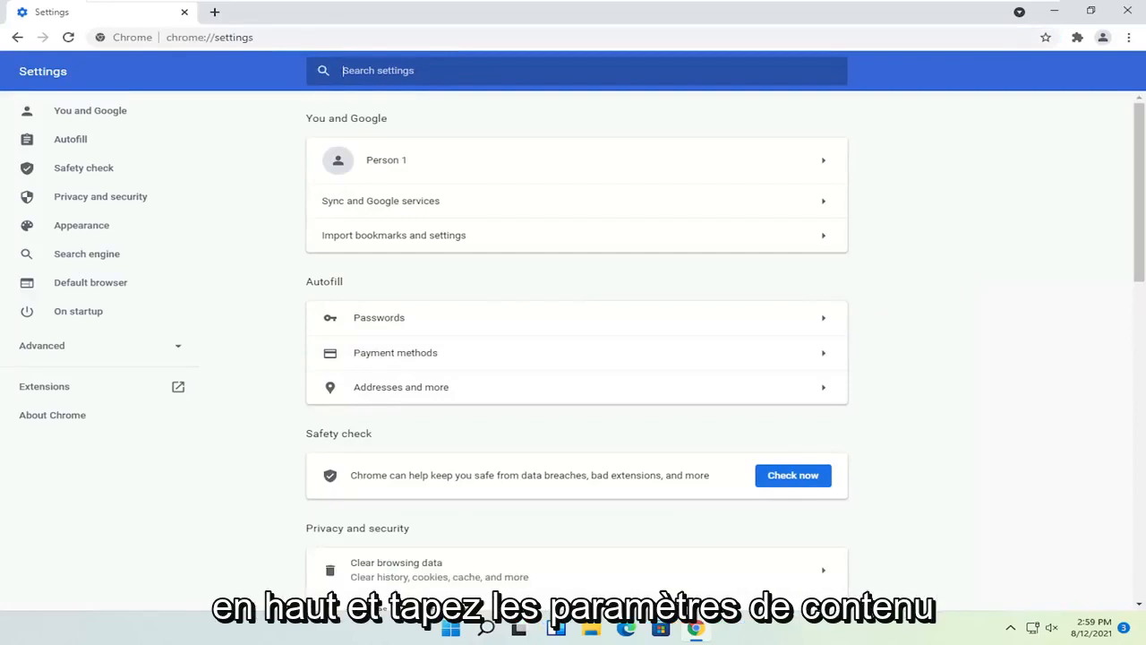
- Search settings for 'content settings' and open Site Settings from the results
type("content settings")
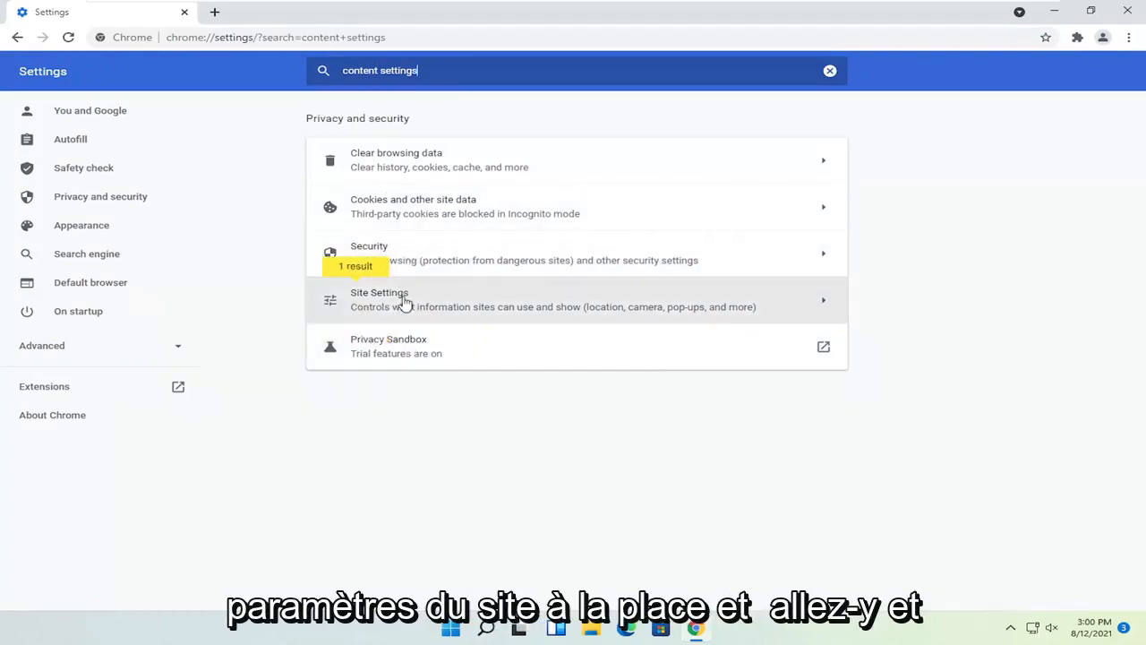
left_click(379, 299)
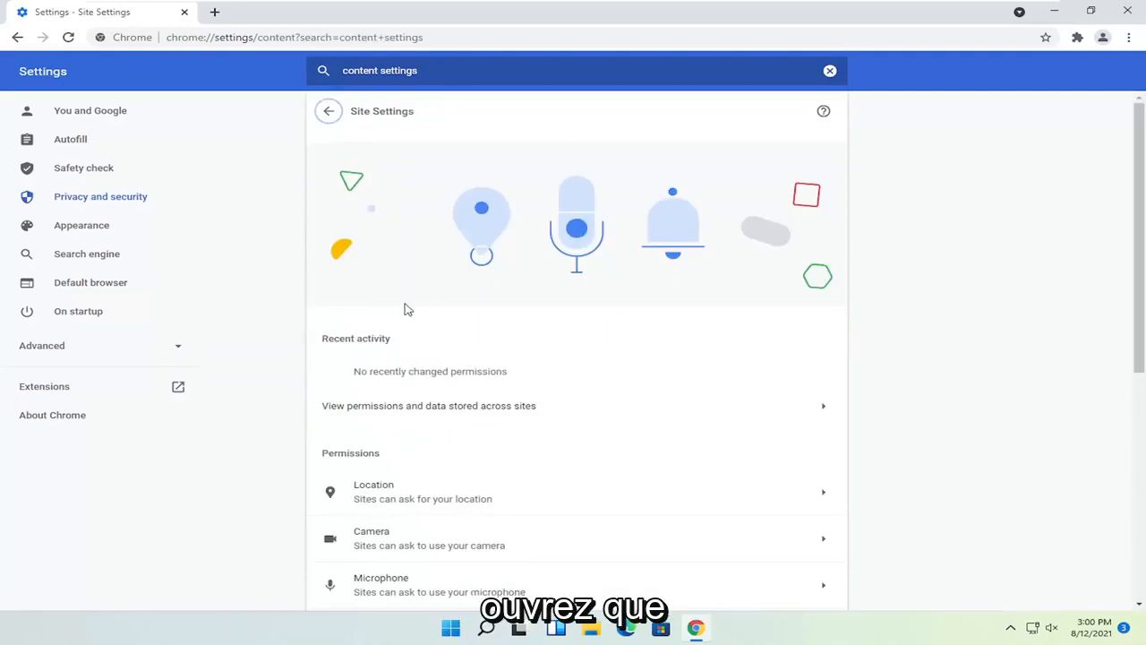
- Scroll down Site Settings and expand 'Additional content settings'
scroll("down", 3)
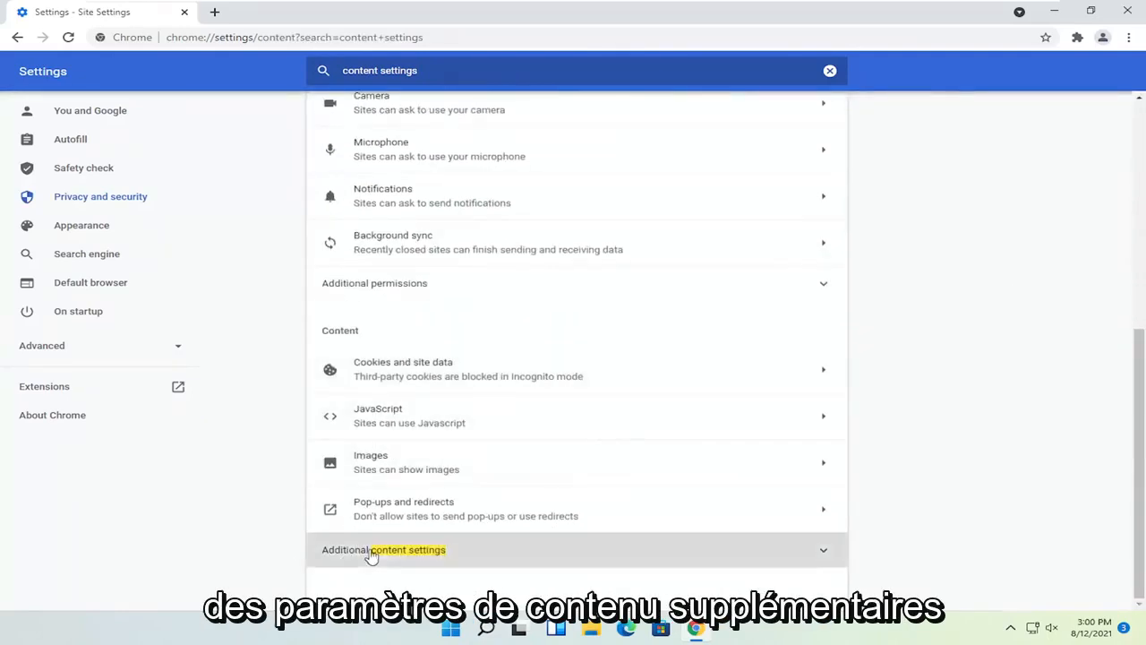
left_click(384, 549)
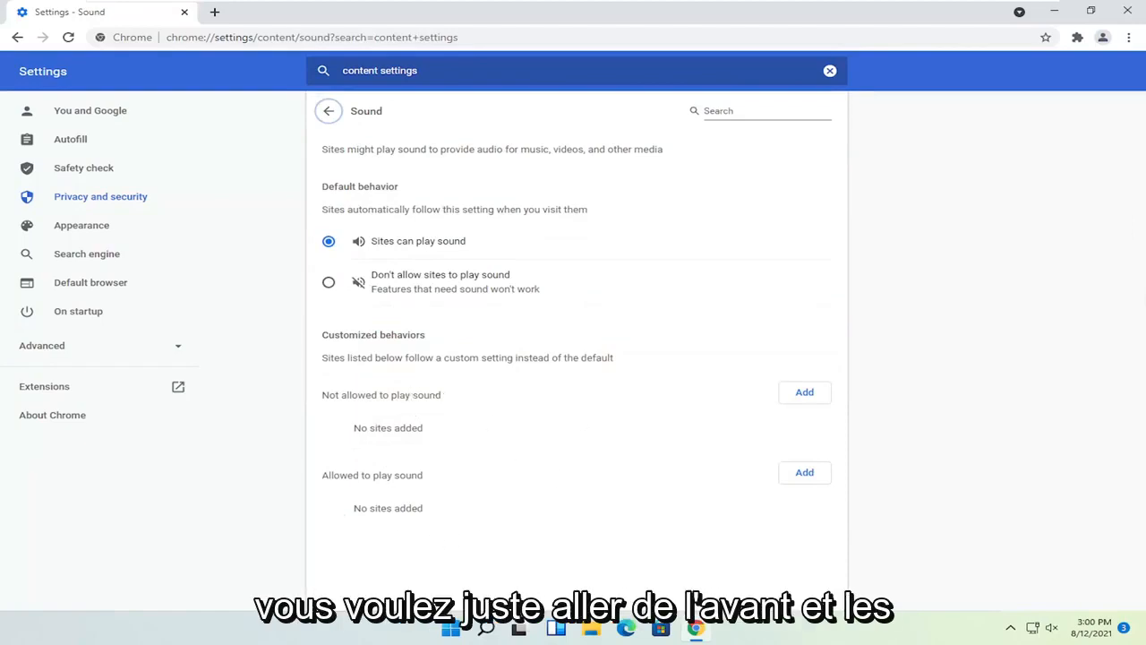
mouse_move(824, 439)
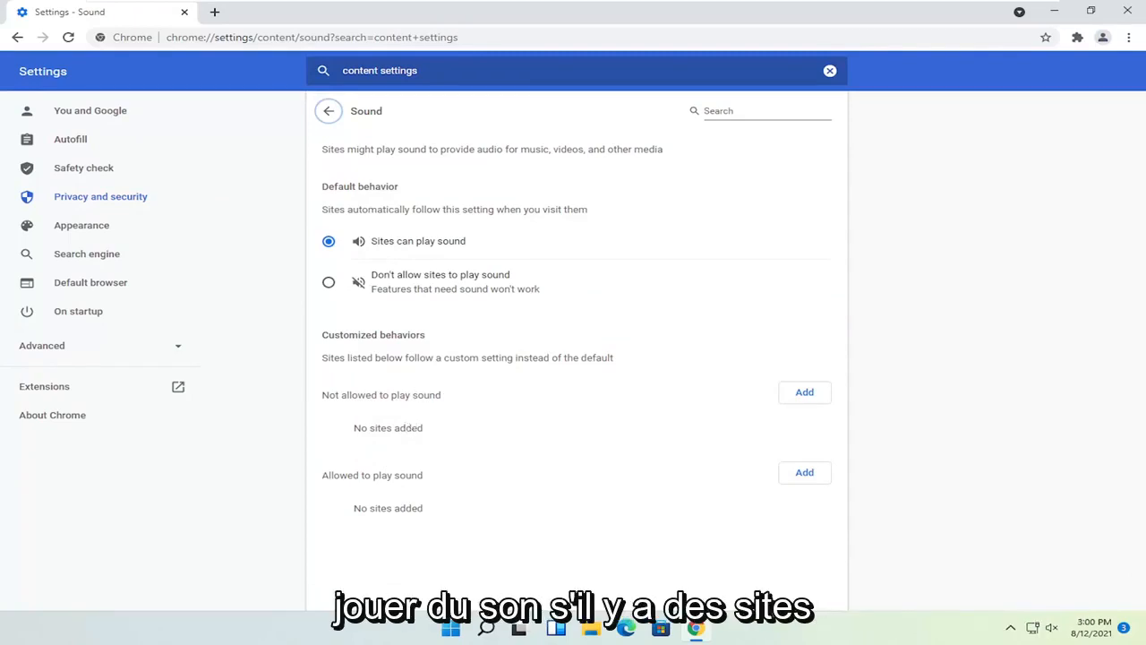
mouse_move(800, 436)
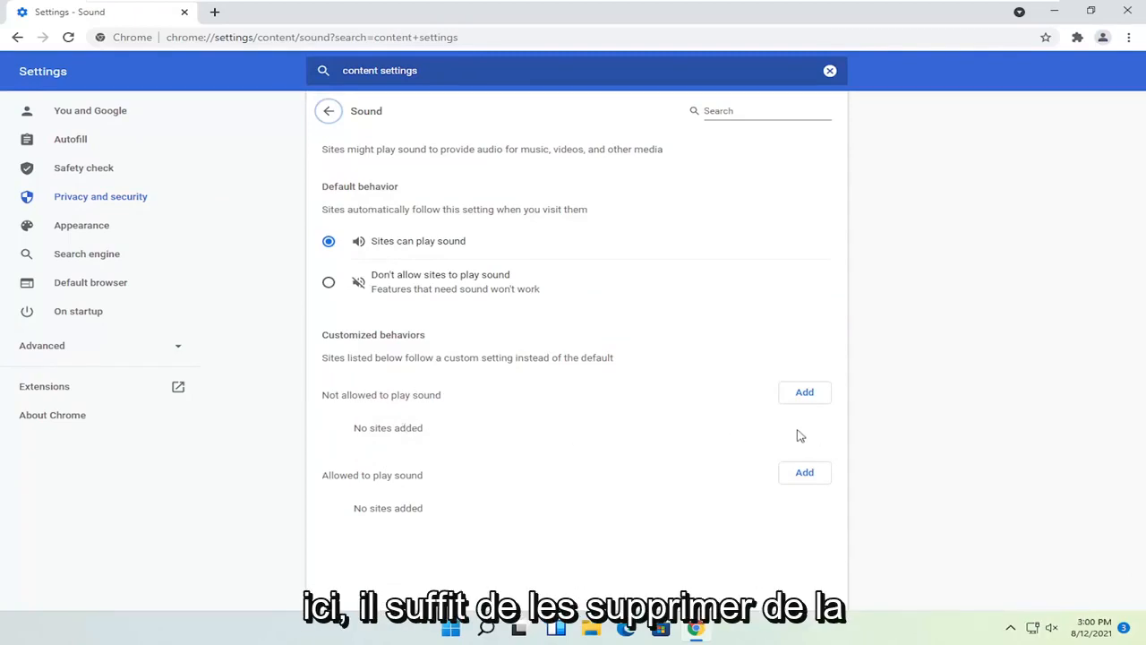
mouse_move(653, 430)
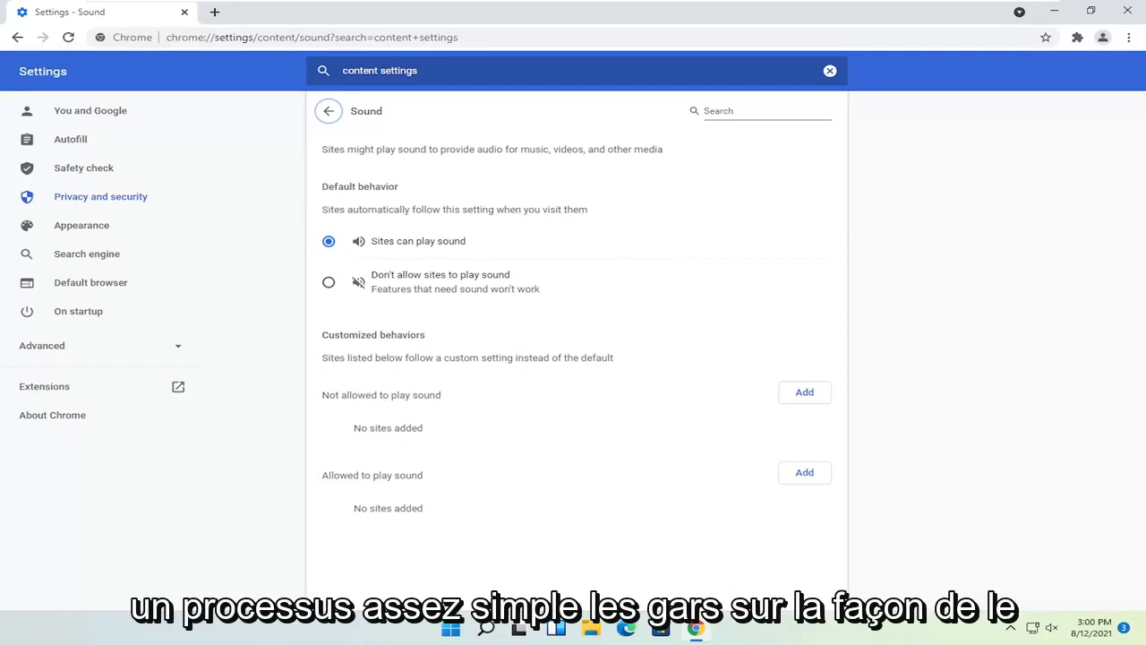
mouse_move(320, 193)
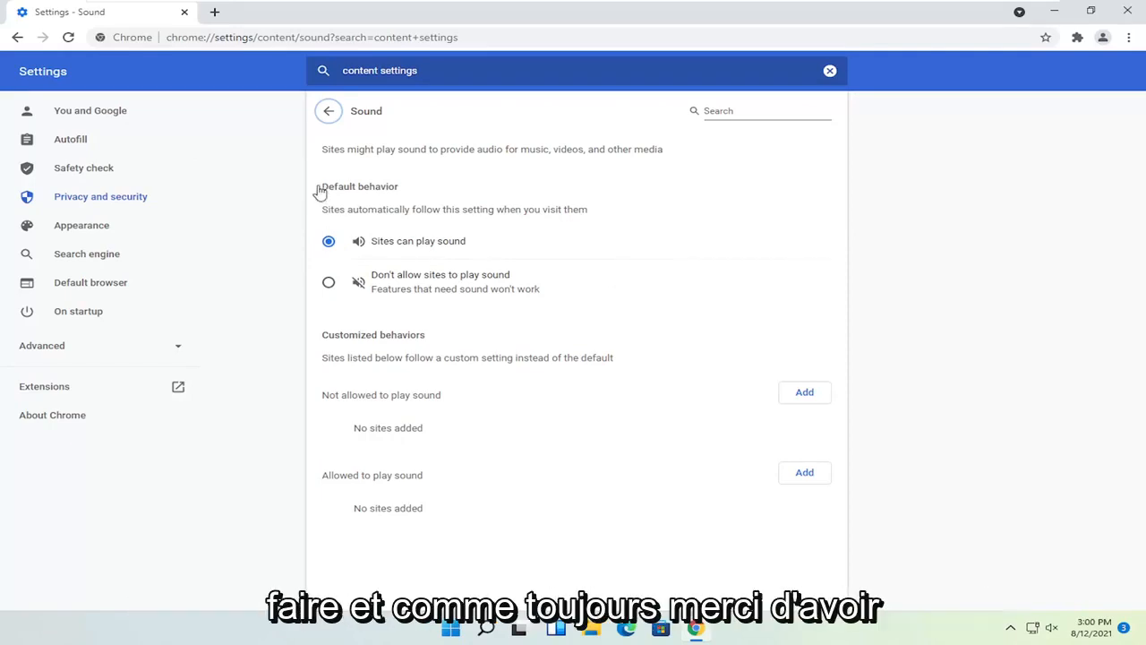